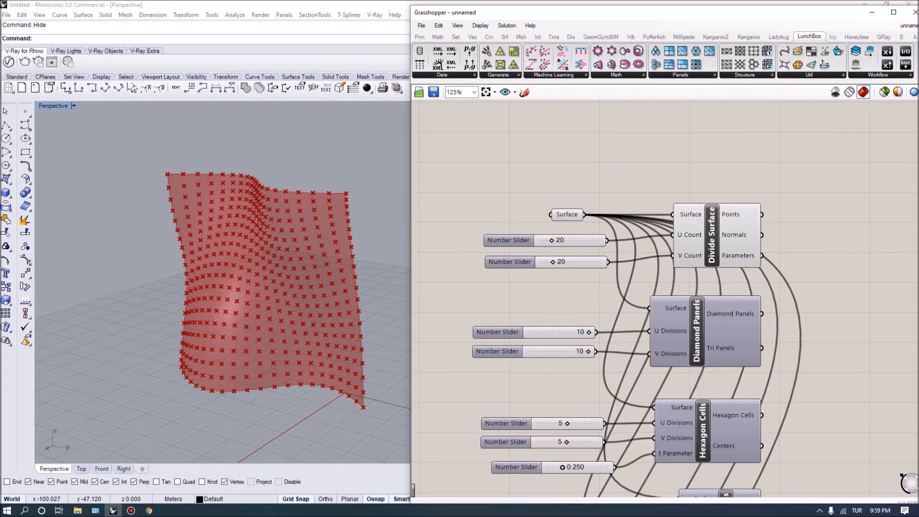
Run Show to unhide the curves, then pick 'surface' from the Selection Menu to select the wavy surface.
scroll("down", 3)
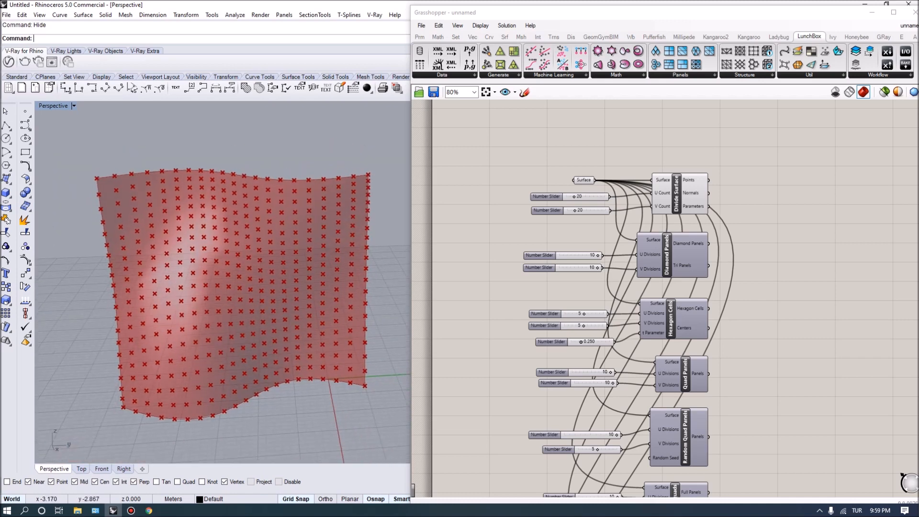
type("Show")
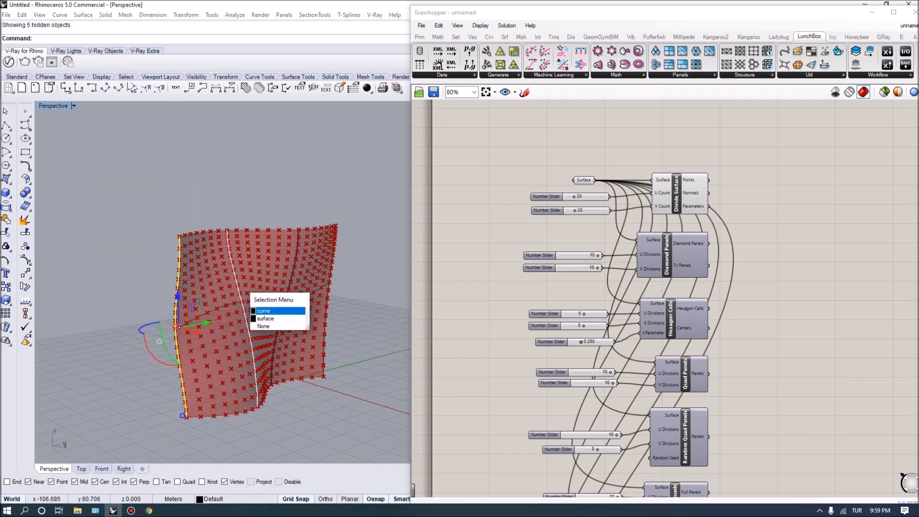
left_click(266, 318)
type("Hide")
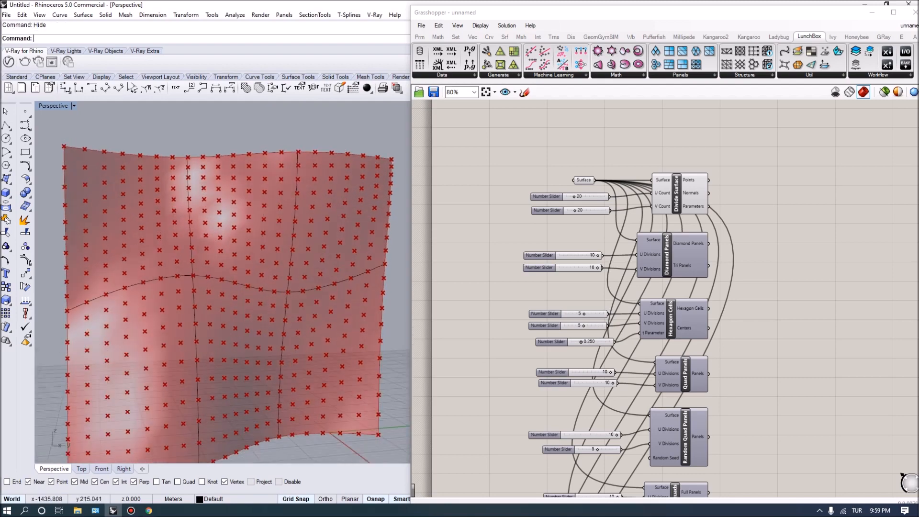
left_click(234, 265)
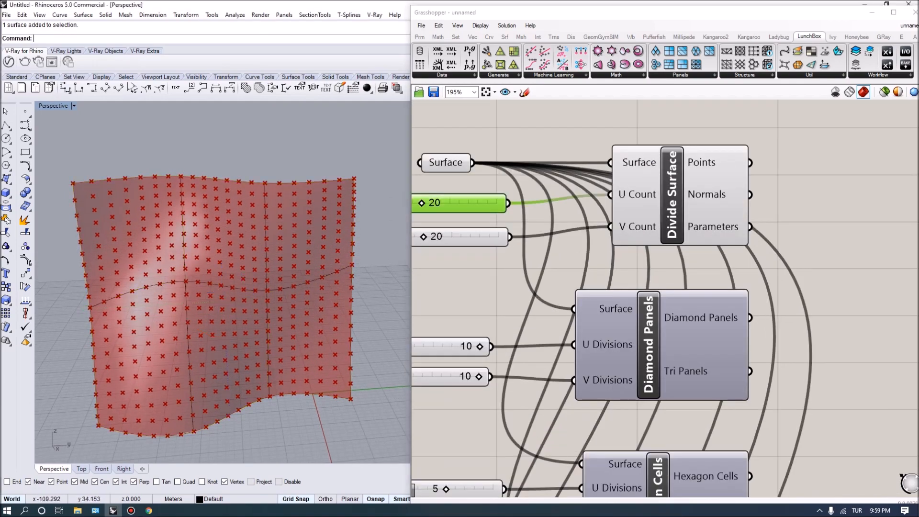
left_click(673, 194)
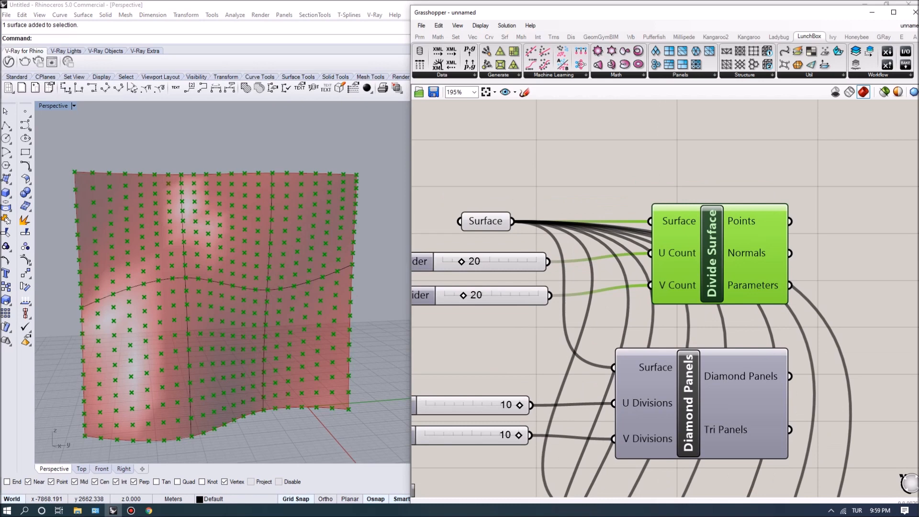
left_click(456, 36)
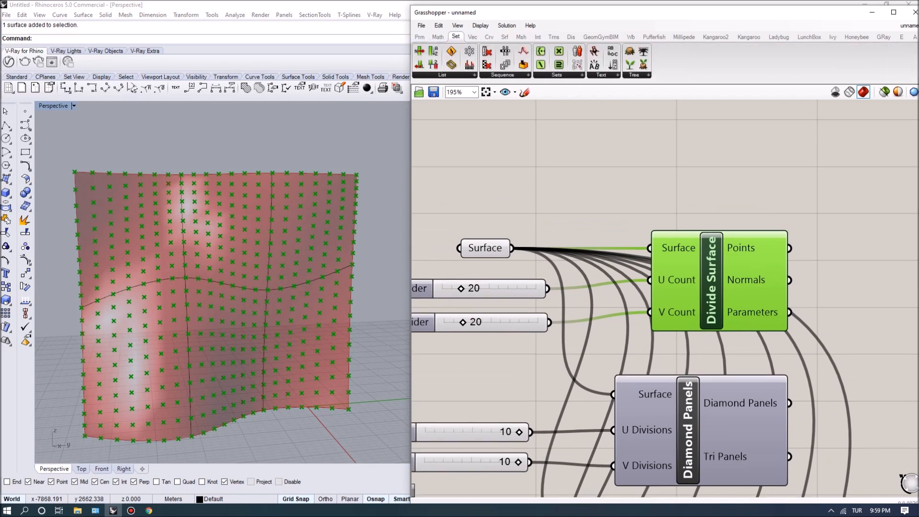
left_click(504, 38)
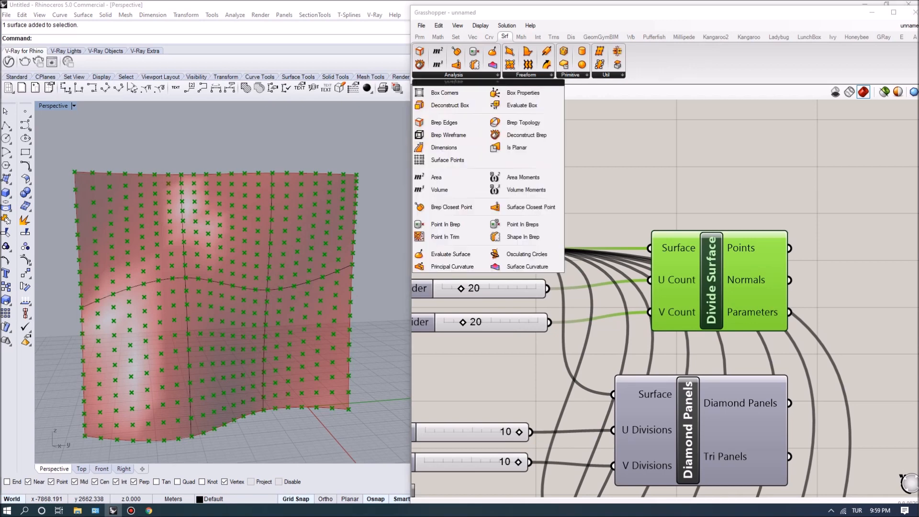
type("divide")
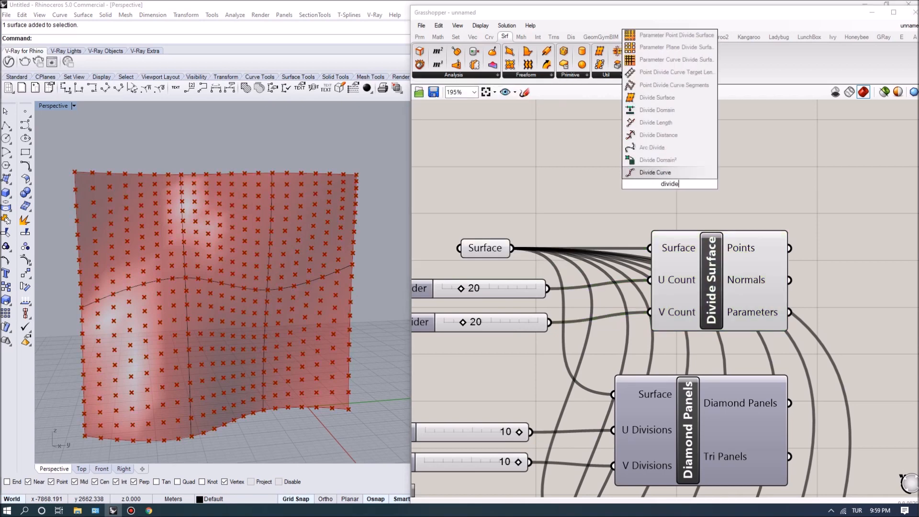
left_click(657, 97)
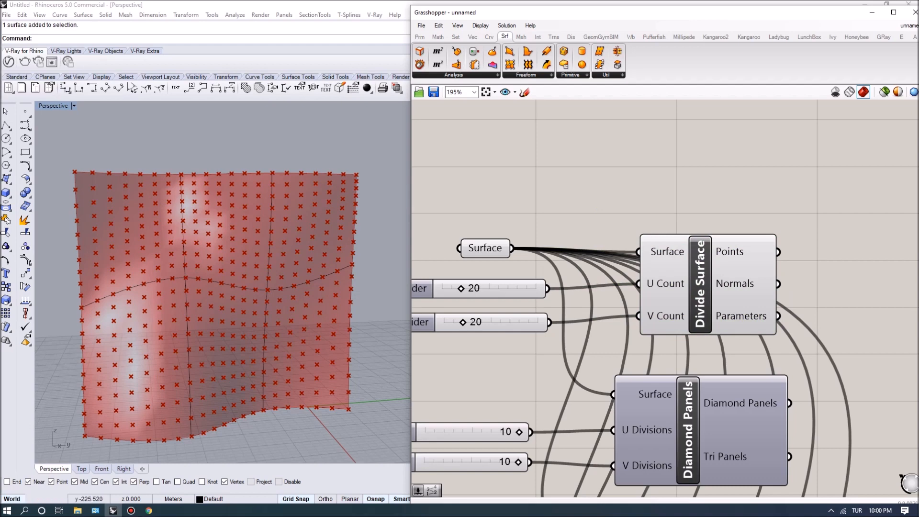
scroll("down", 3)
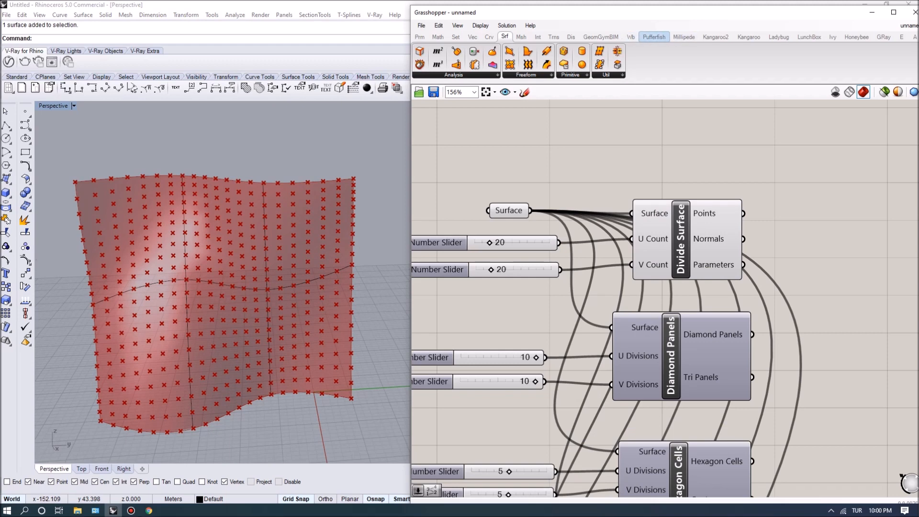
left_click(810, 36)
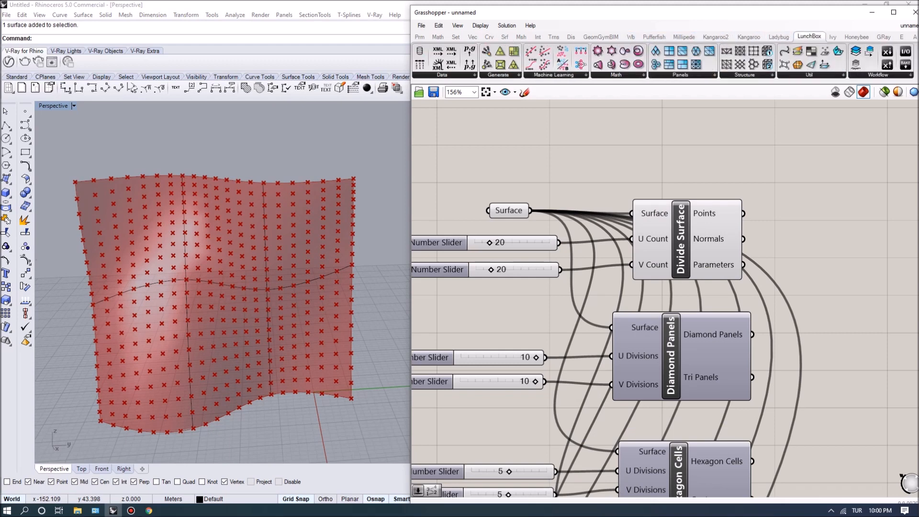
Preview the LunchBox Diamond Panels tessellation on the wavy surface over the point grid.
left_click(211, 310)
type("Hide")
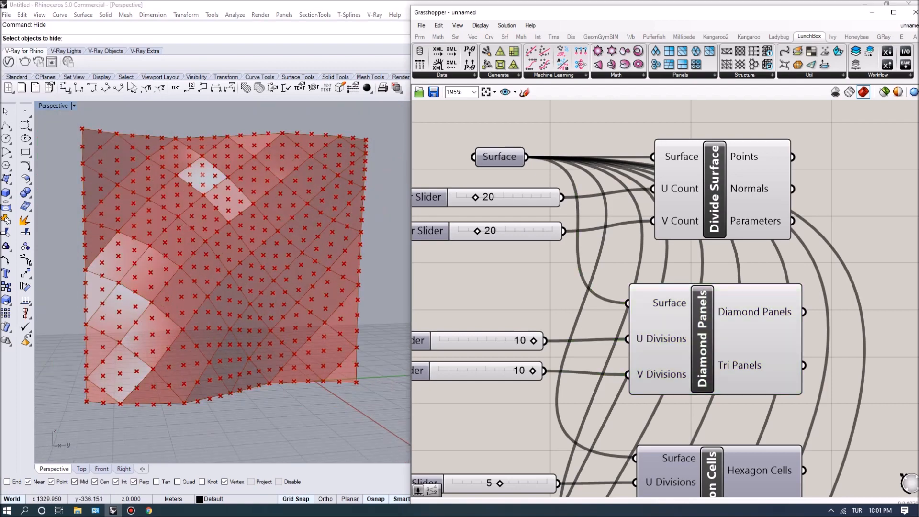
Pan the canvas to the Hexagon Cells component so its 5×5 cells preview on the surface.
left_click_drag(528, 197, 474, 196)
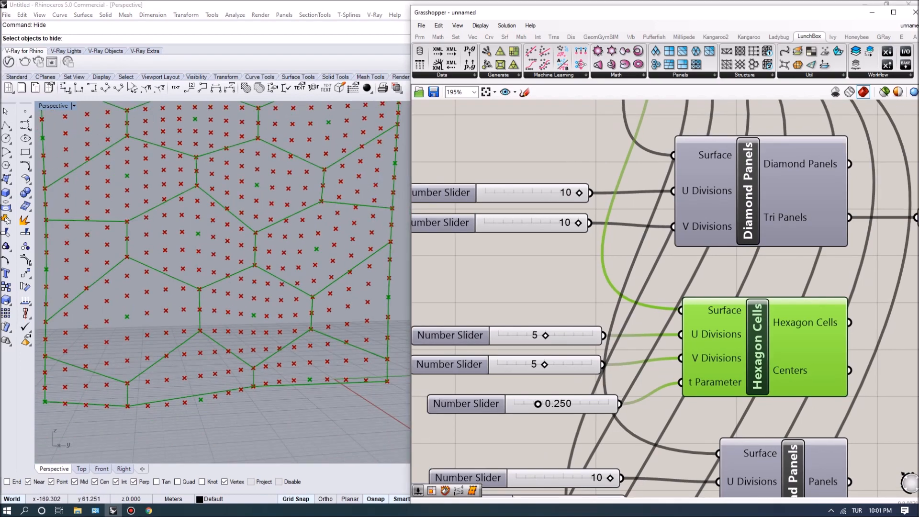
Vary the Hexagon Cells t Parameter between about 0.03 and 0.44, settling near 0.345.
left_click_drag(538, 404, 513, 403)
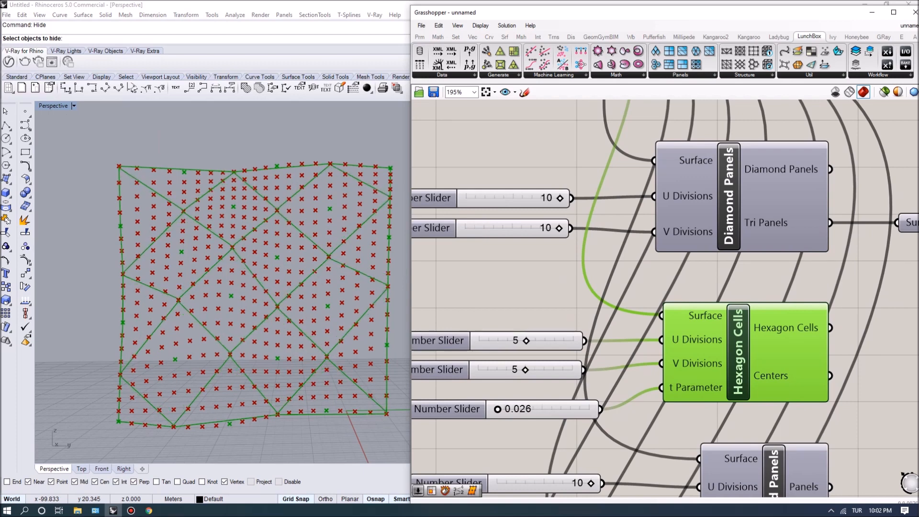
left_click_drag(503, 409, 524, 409)
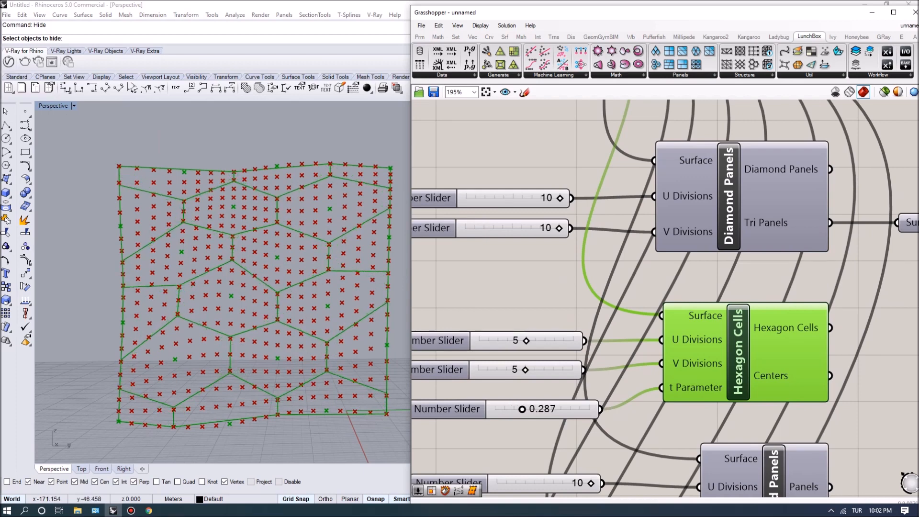
left_click_drag(524, 409, 518, 413)
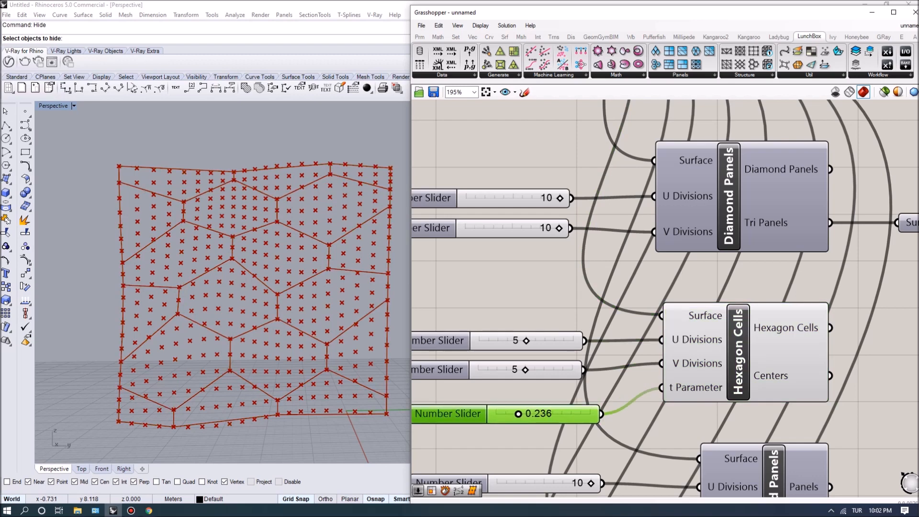
left_click_drag(518, 414, 536, 413)
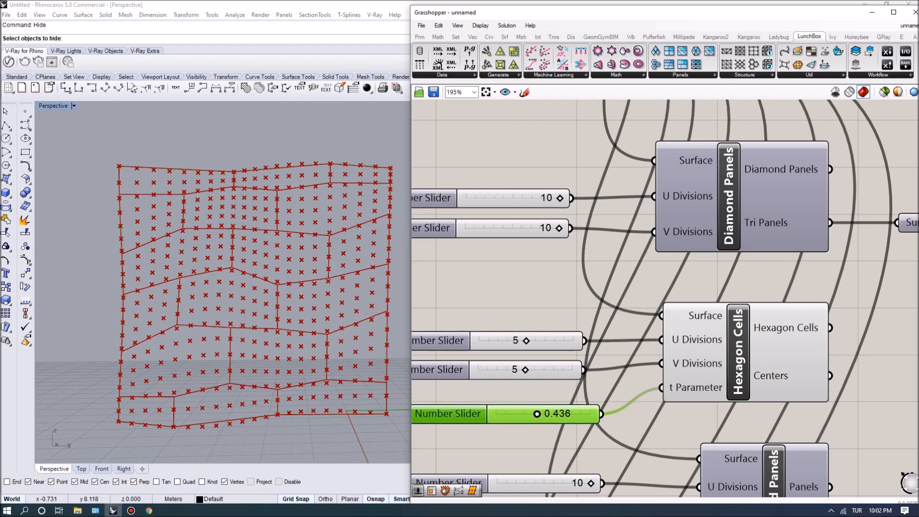
left_click_drag(575, 414, 535, 414)
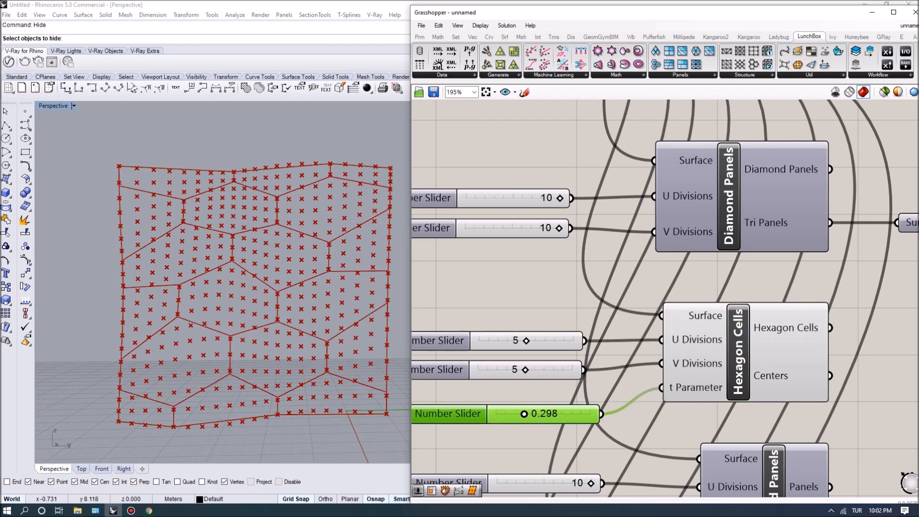
left_click_drag(542, 413, 538, 413)
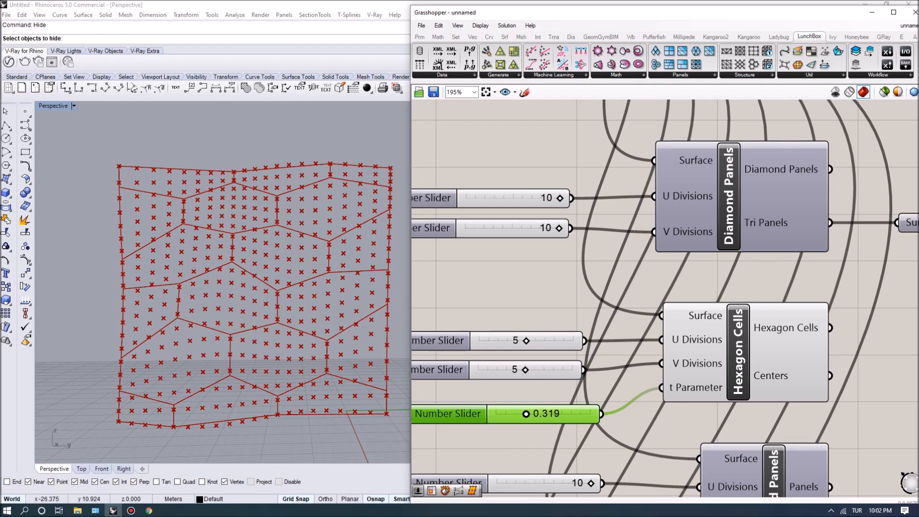
left_click_drag(526, 413, 517, 413)
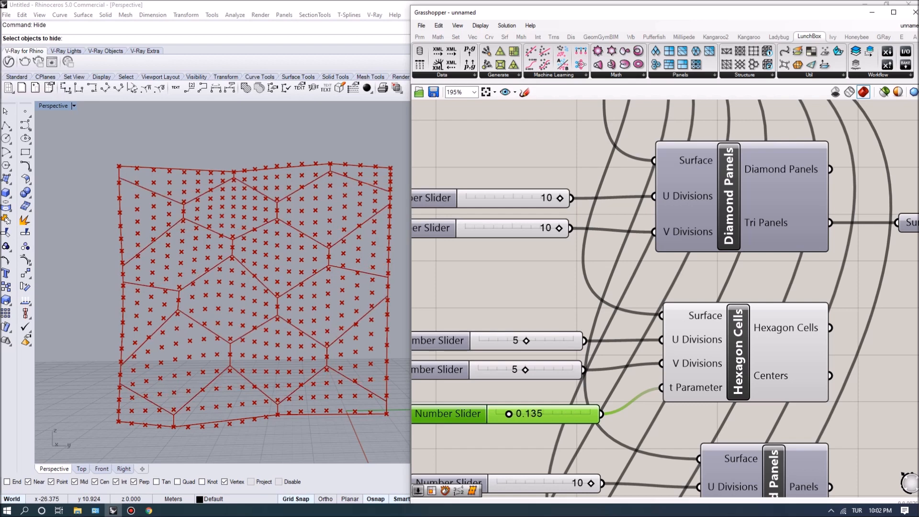
left_click_drag(539, 413, 508, 414)
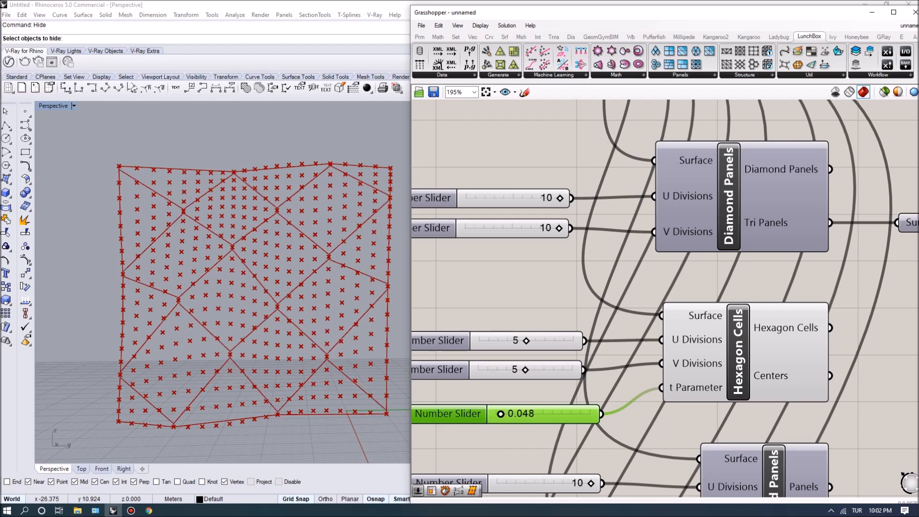
left_click_drag(516, 414, 542, 414)
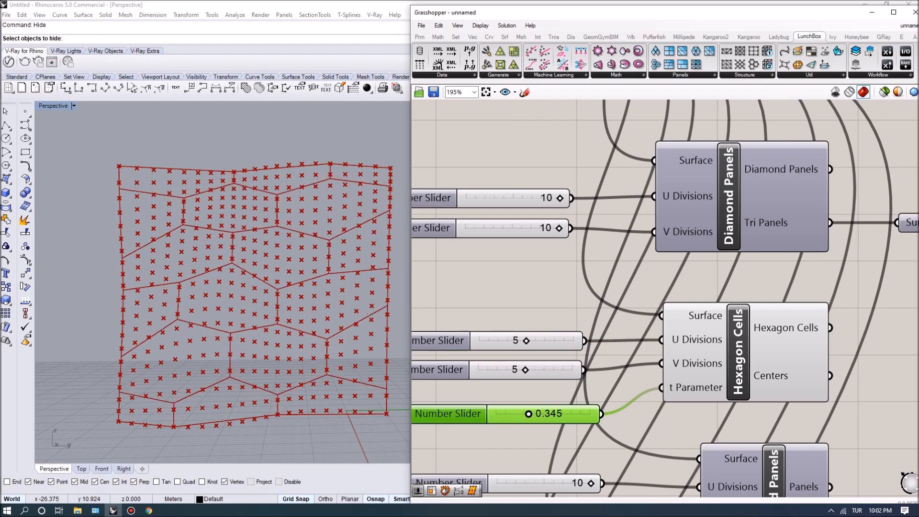
left_click_drag(572, 414, 521, 413)
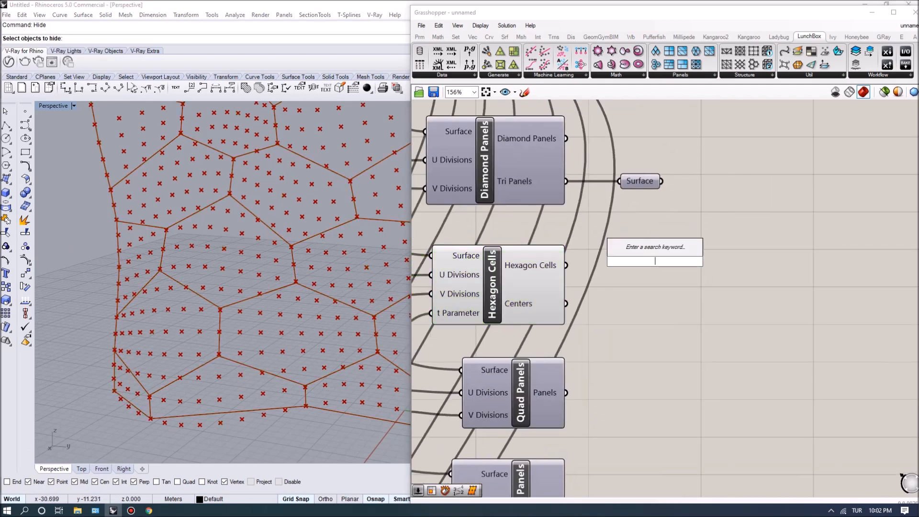
Search the Grasshopper canvas for a component by typing 'extru'.
type("extru")
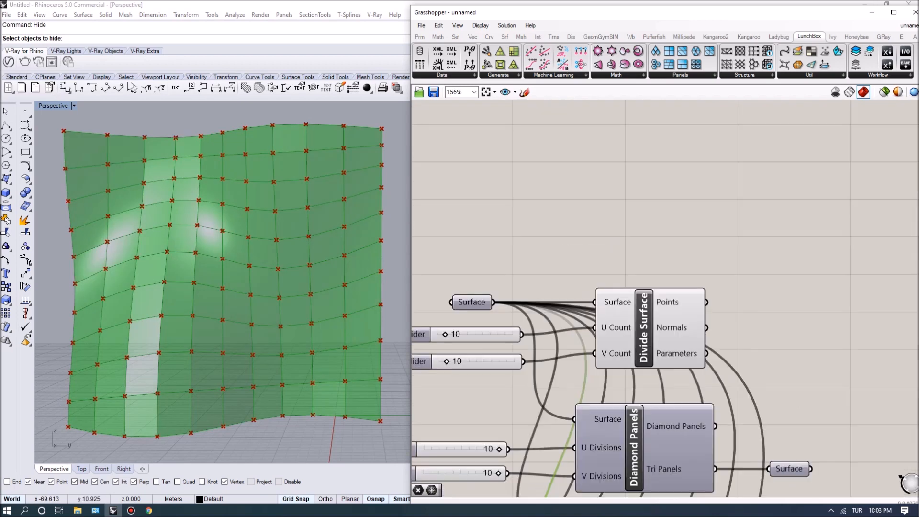
Search 'isotrim' and place the Isotrim component on the Grasshopper canvas.
type("isotr")
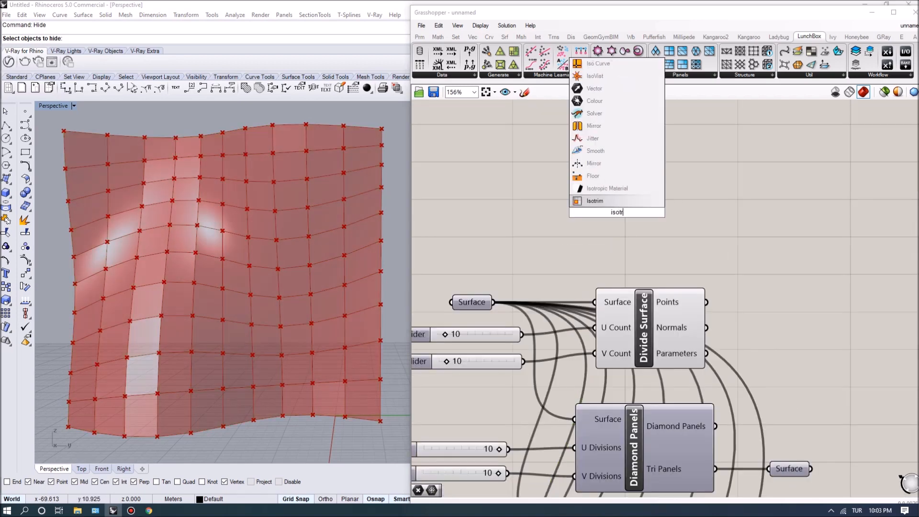
left_click(595, 200)
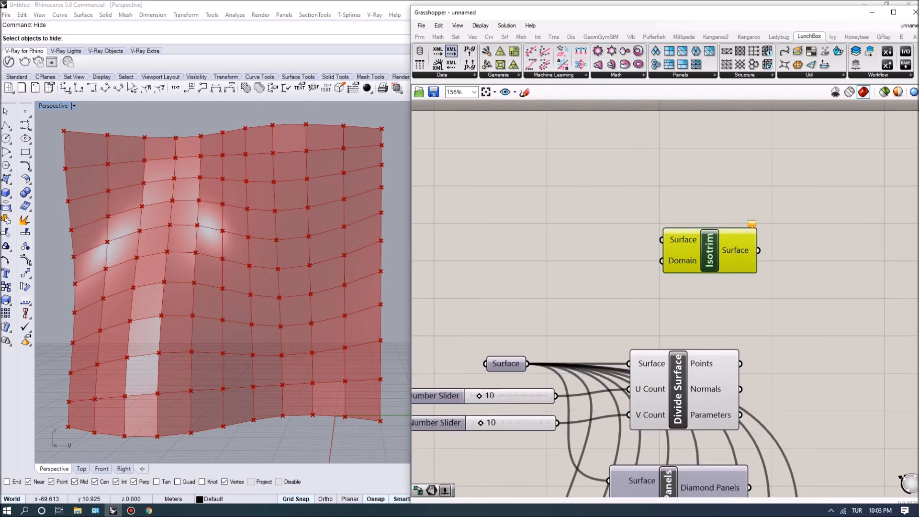
left_click(438, 36)
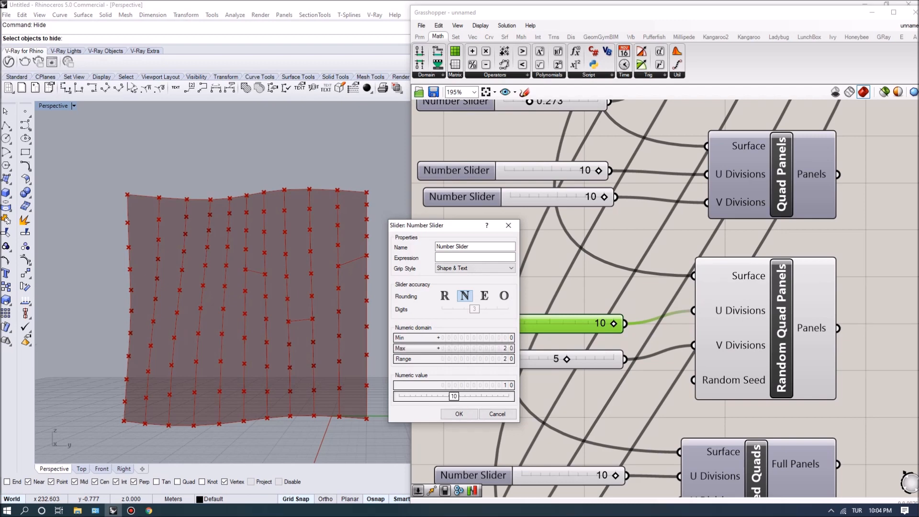
Confirm the 0–20 U Divisions range, then try several Random Seed values and settle on 54.
left_click(460, 413)
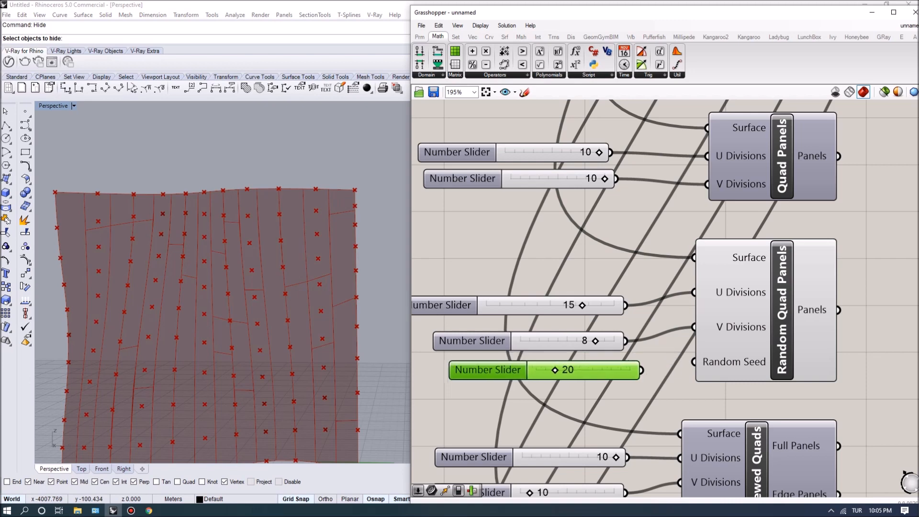
left_click_drag(555, 369, 601, 369)
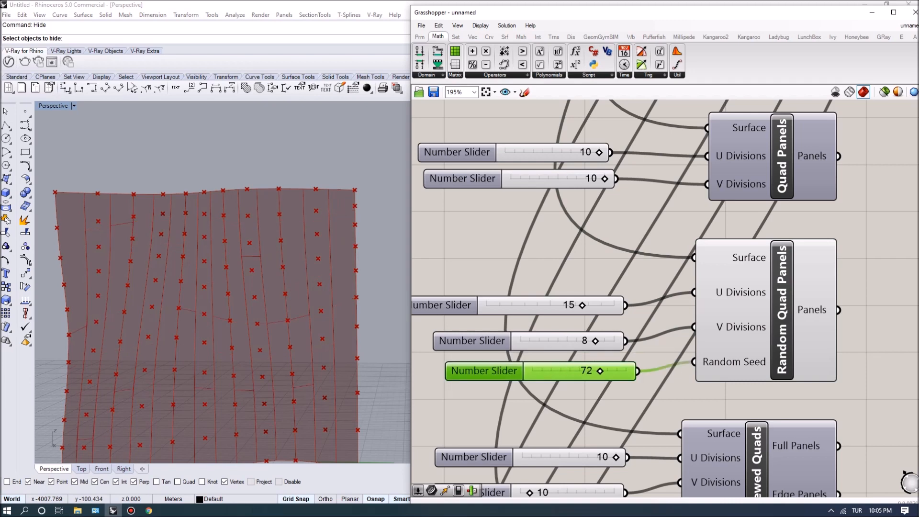
left_click_drag(586, 371, 576, 370)
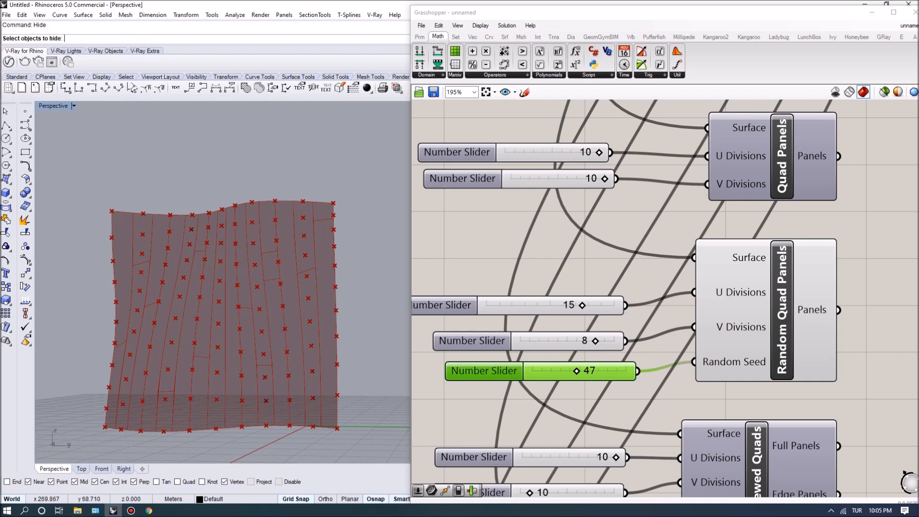
left_click_drag(586, 371, 561, 371)
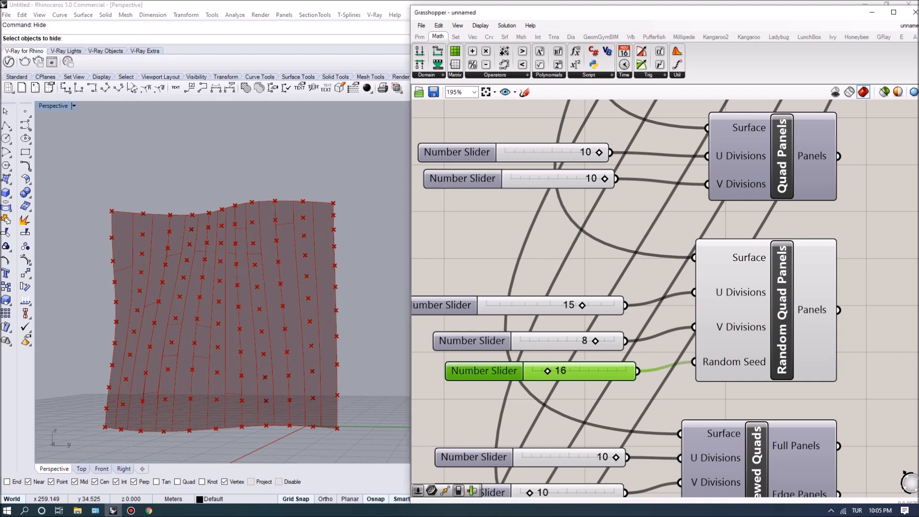
left_click_drag(547, 371, 580, 370)
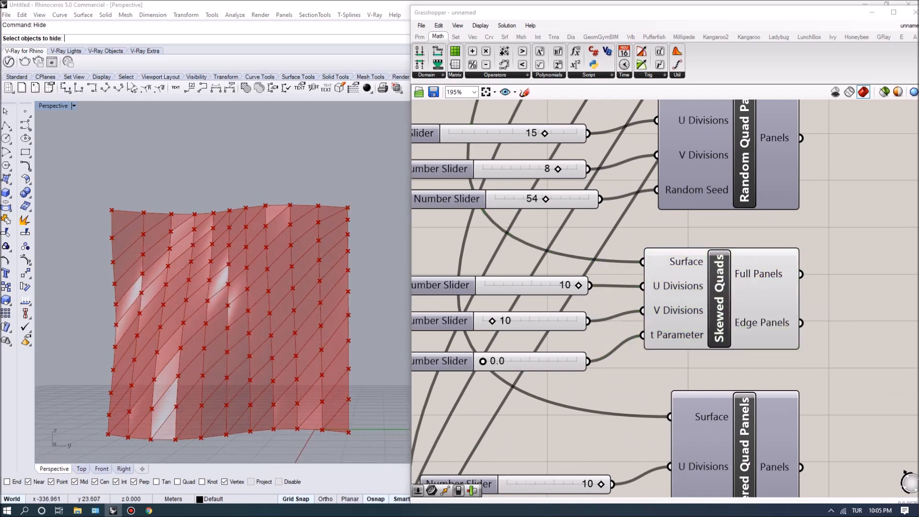
Drive the Skewed Quads t Parameter to 1.0, then 0.5, then back to 0.0.
scroll("down", 3)
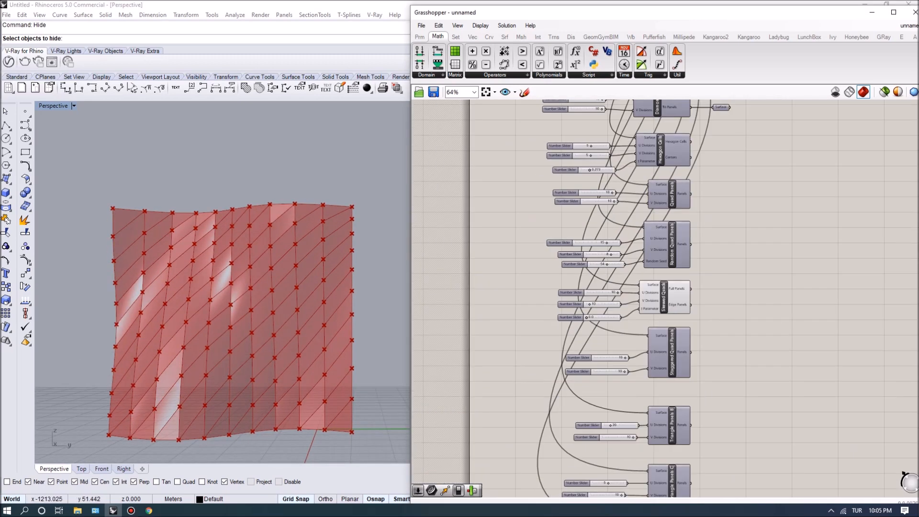
right_click(646, 114)
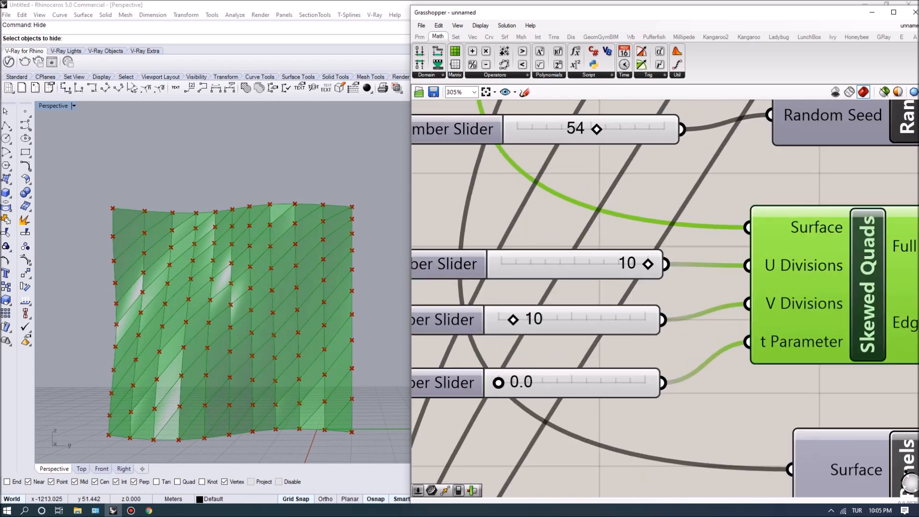
left_click_drag(498, 383, 648, 383)
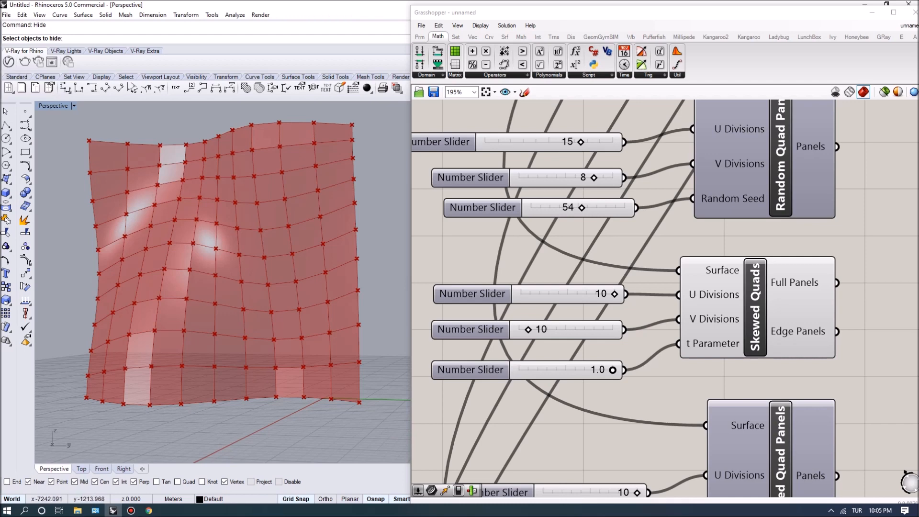
left_click_drag(614, 370, 565, 369)
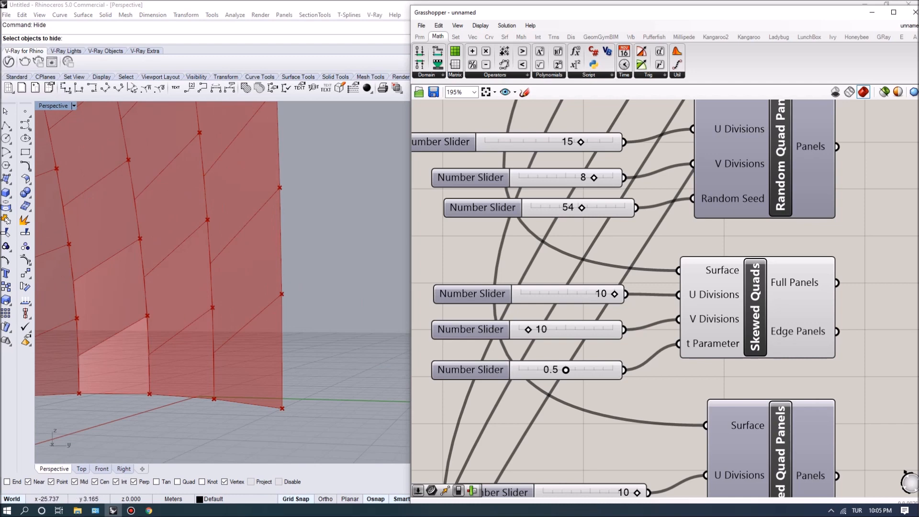
left_click_drag(567, 370, 519, 369)
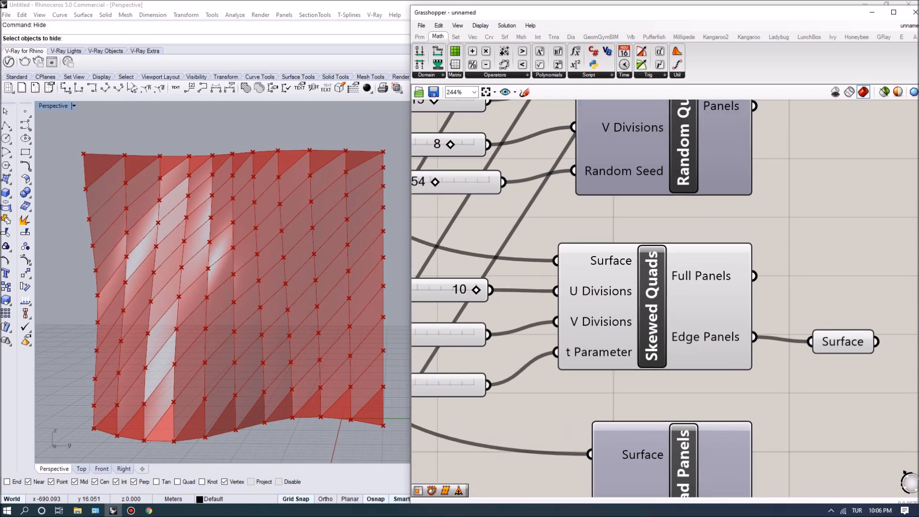
Connect the Skewed Quads Edge Panels output to a Surface parameter.
scroll("down", 3)
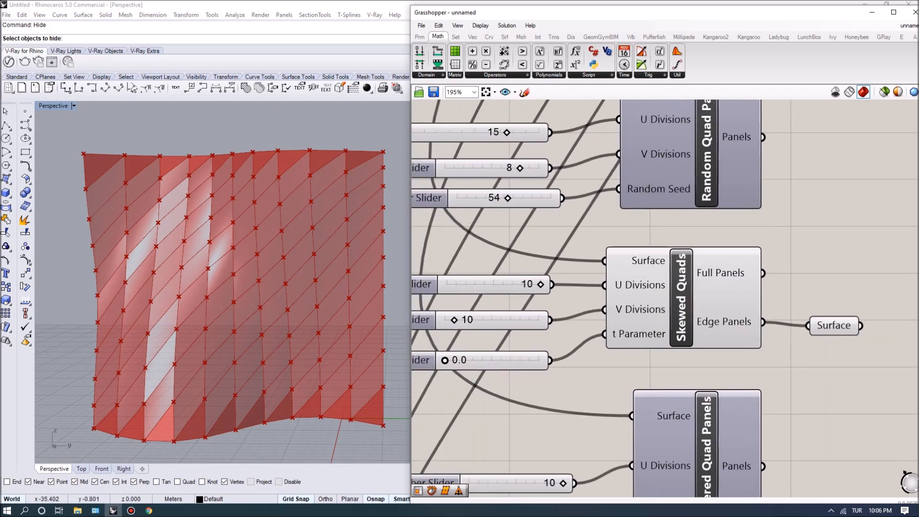
left_click_drag(463, 360, 586, 367)
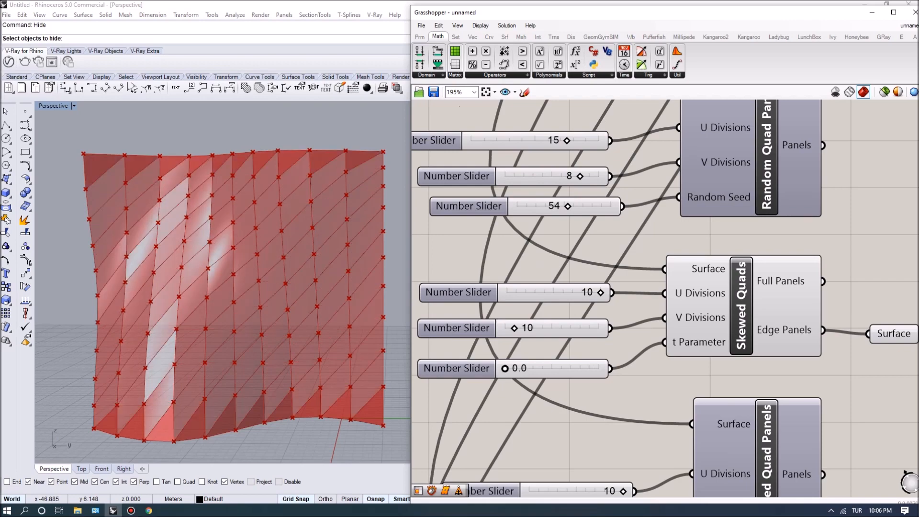
left_click(505, 25)
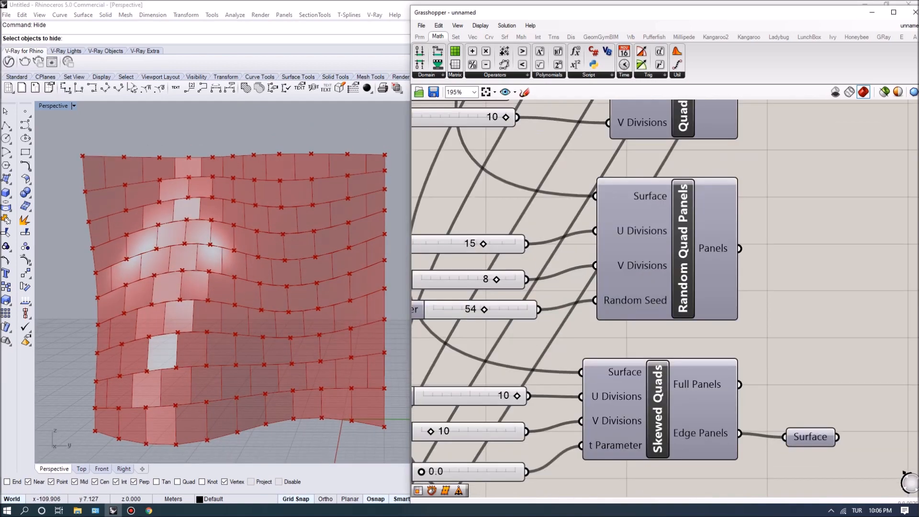
Preview Staggered Quad Panels and reduce their U divisions from 10 to 6.
scroll("down", 3)
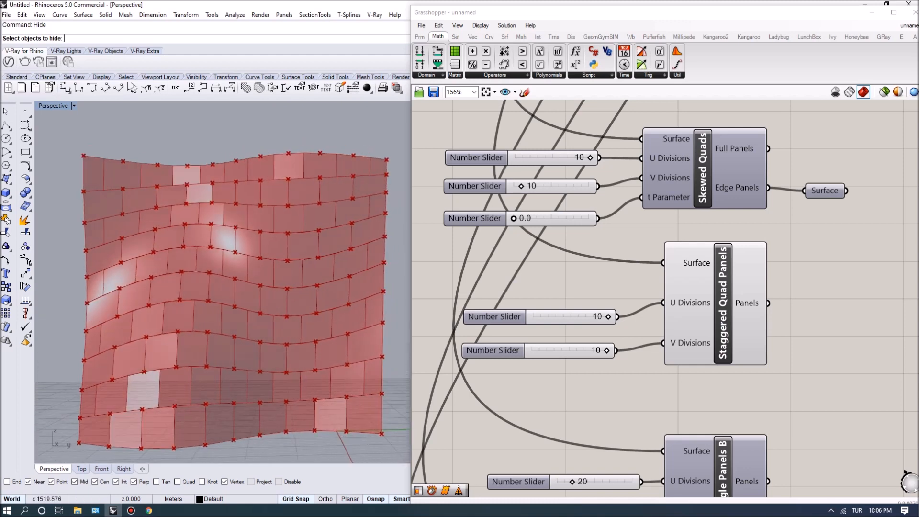
left_click_drag(591, 351, 578, 350)
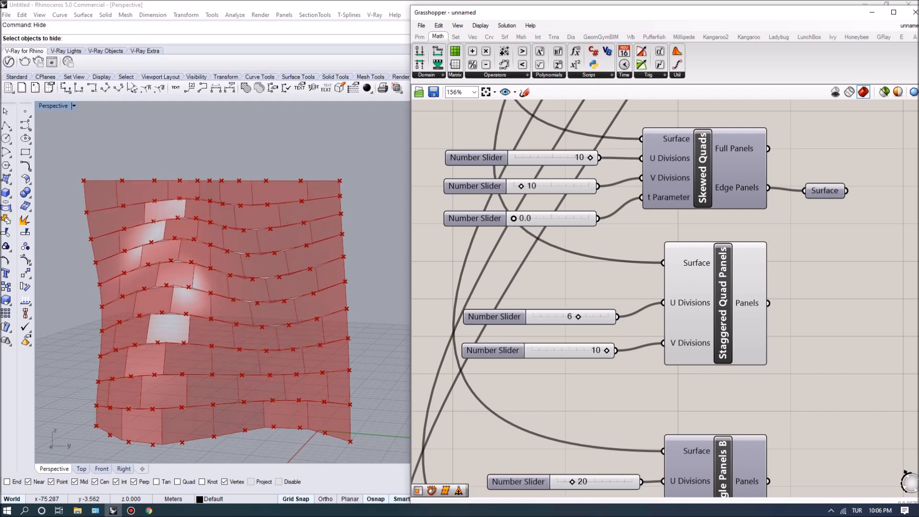
left_click_drag(577, 317, 562, 317)
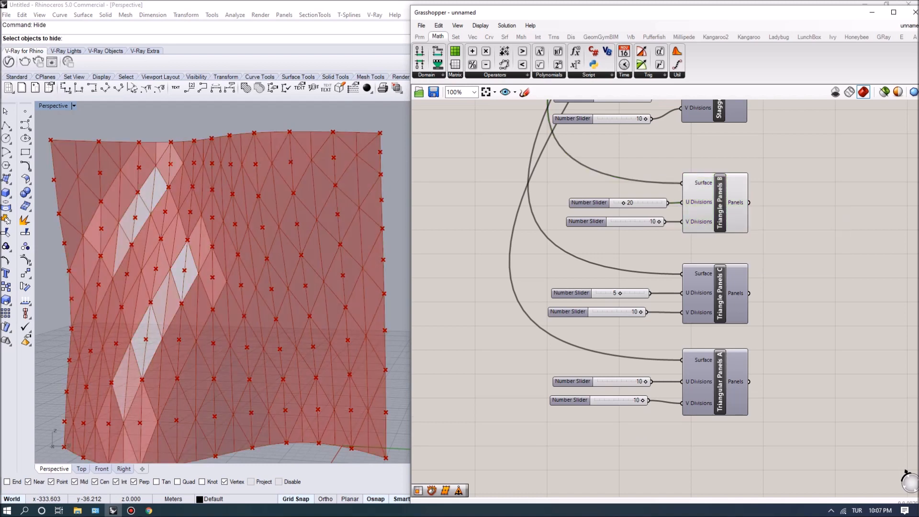
Preview Triangle Panels B and change its U divisions to 6, then back to 10.
scroll("down", 3)
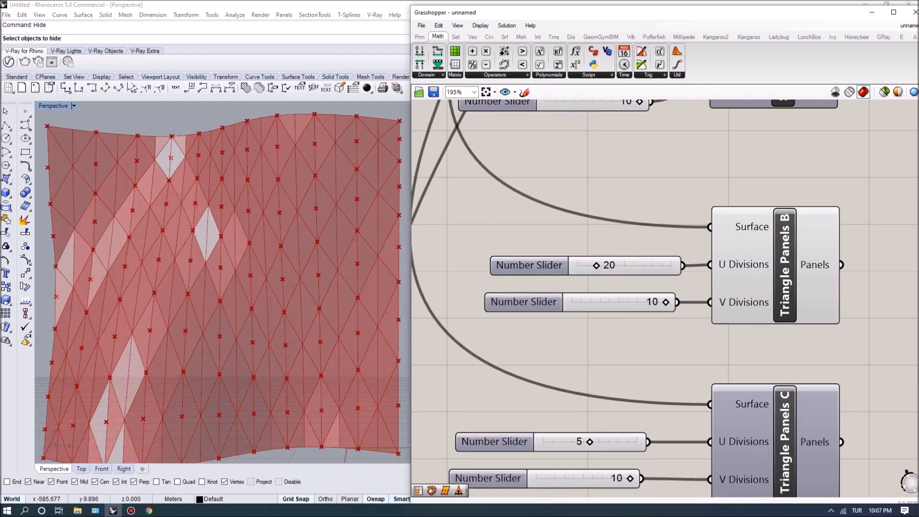
left_click_drag(595, 265, 584, 265)
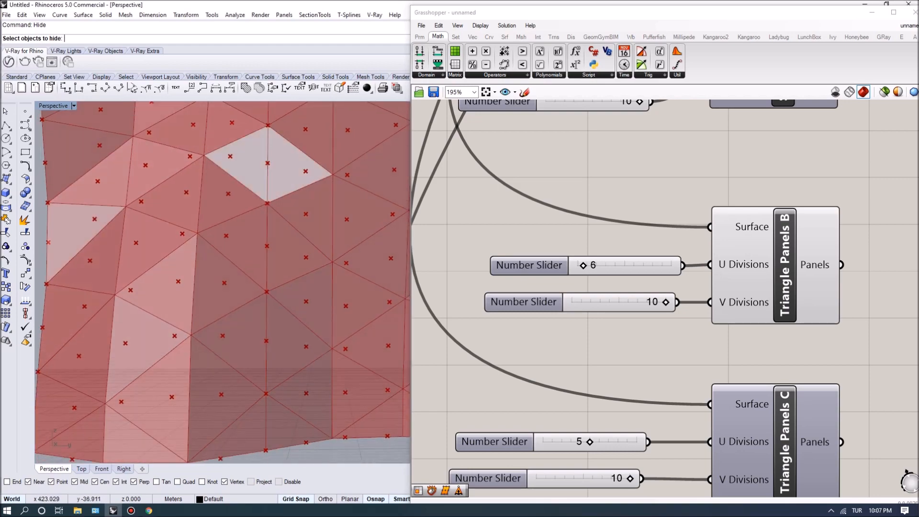
left_click_drag(591, 265, 624, 265)
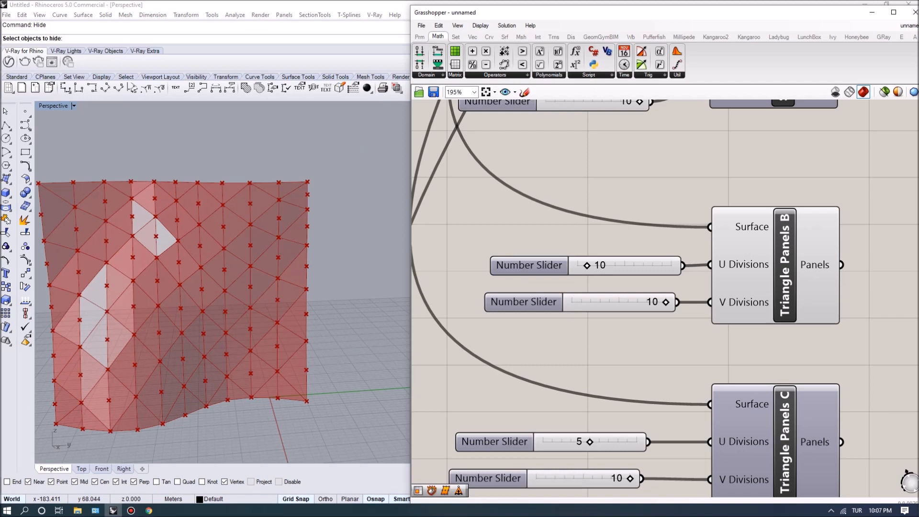
scroll("down", 3)
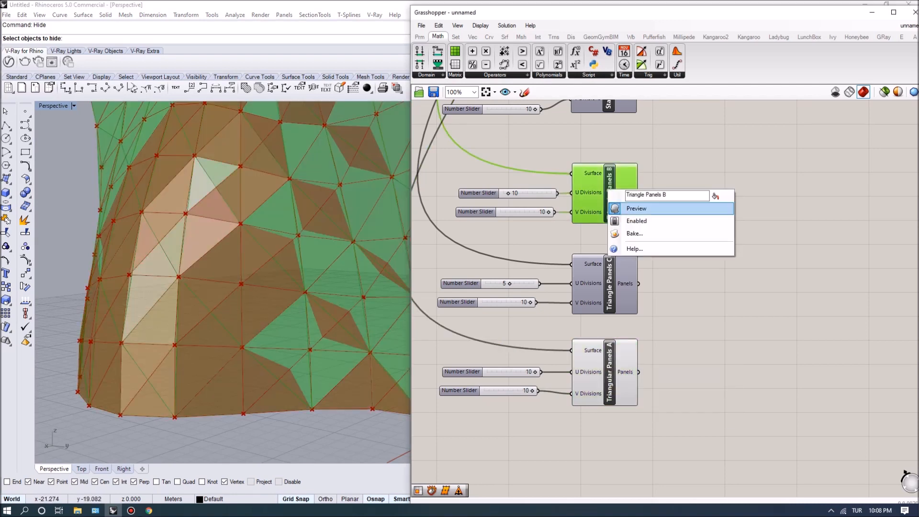
Turn off Triangle Panels B preview and bake the Triangle Panels C panels into Rhino.
left_click(636, 208)
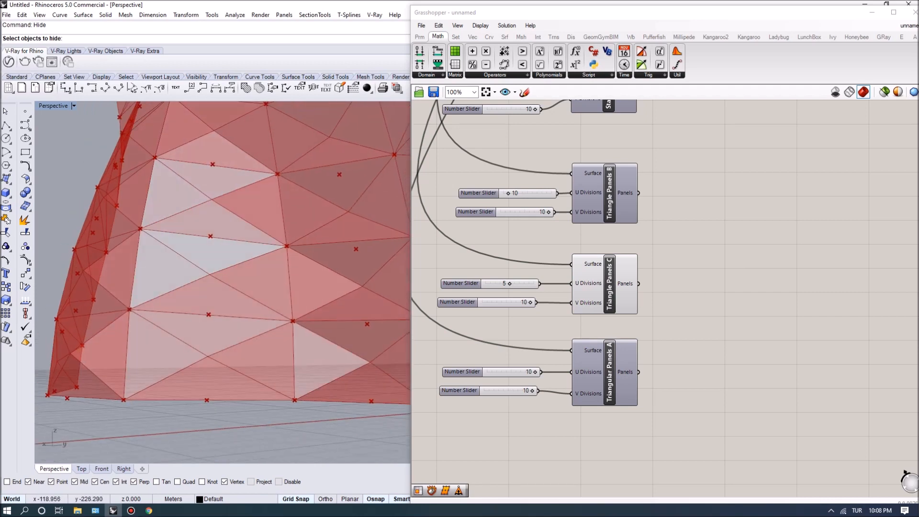
right_click(626, 274)
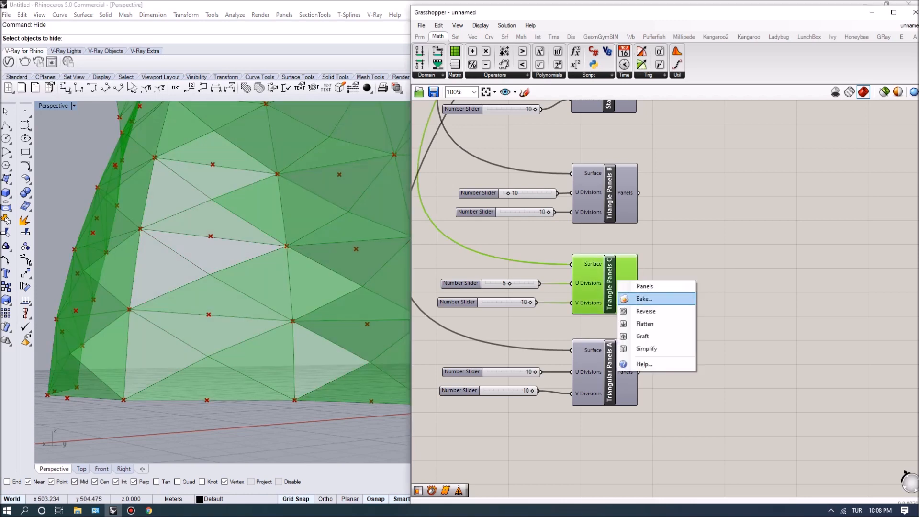
left_click(644, 299)
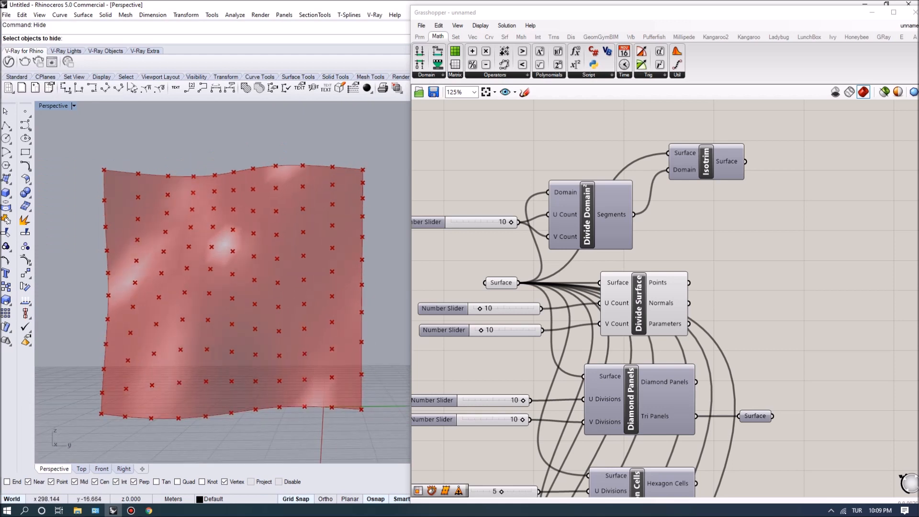
Select the Divide Surface component to highlight its 10×10 grid points on the surface.
scroll("down", 3)
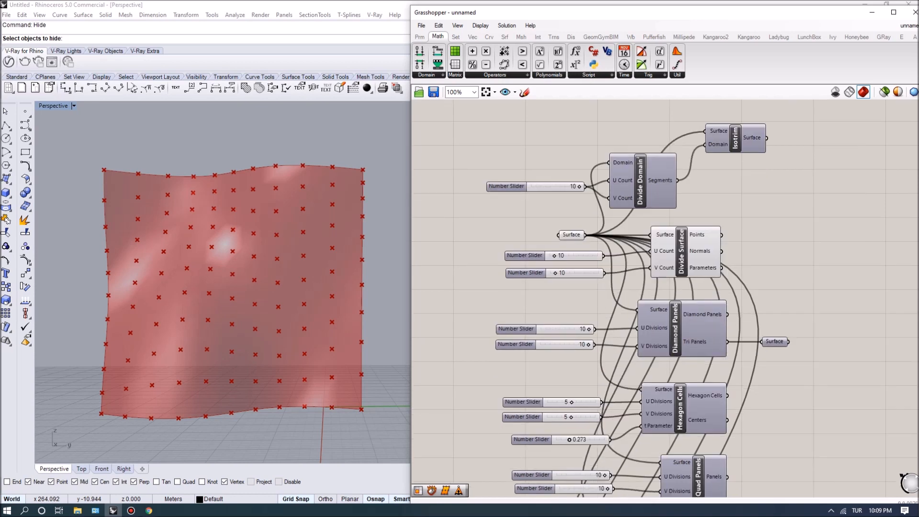
left_click(680, 252)
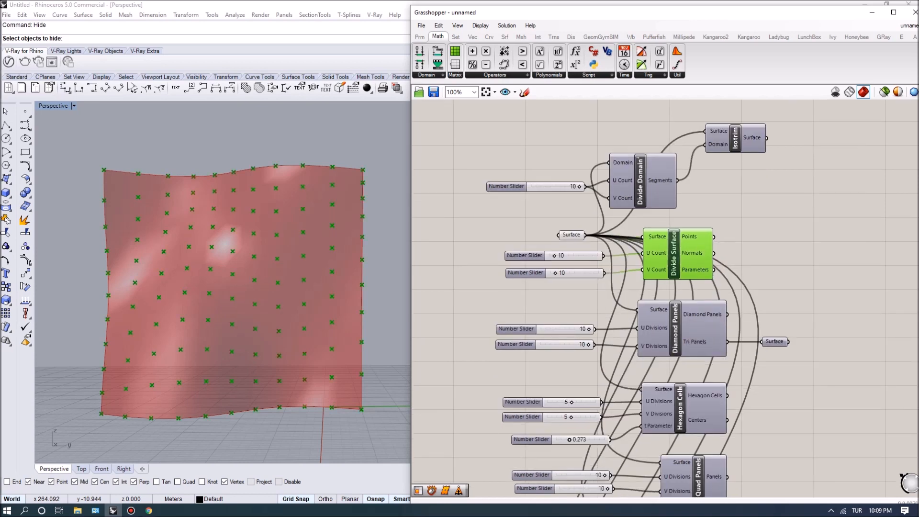